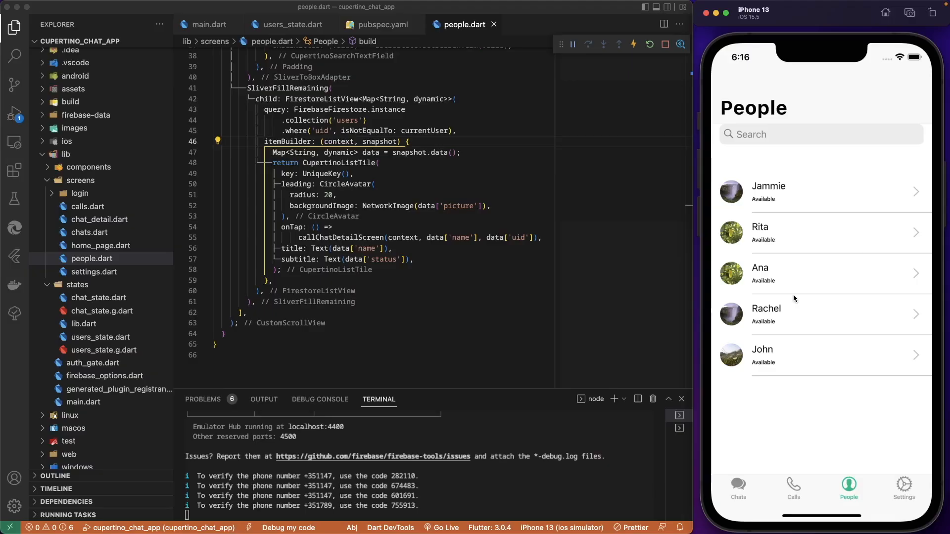
mouse_move(763, 296)
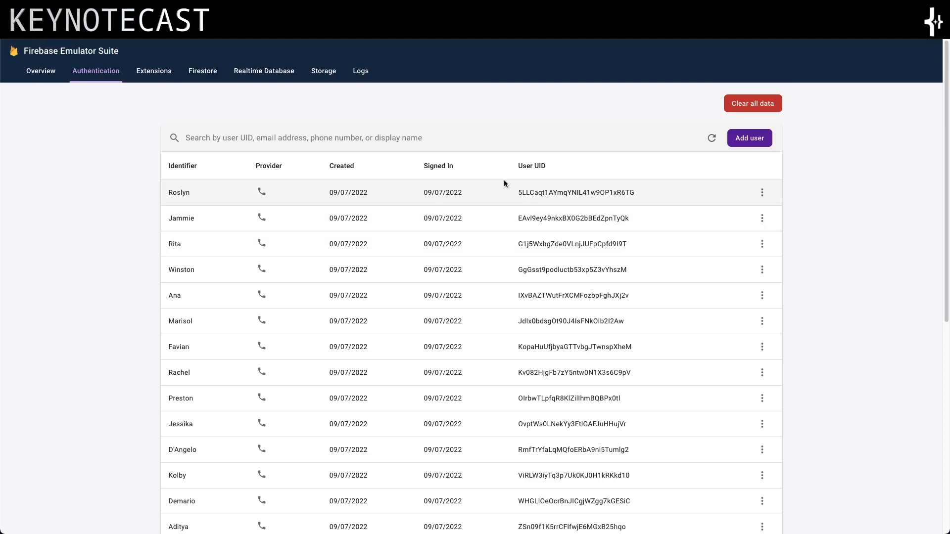
mouse_move(477, 201)
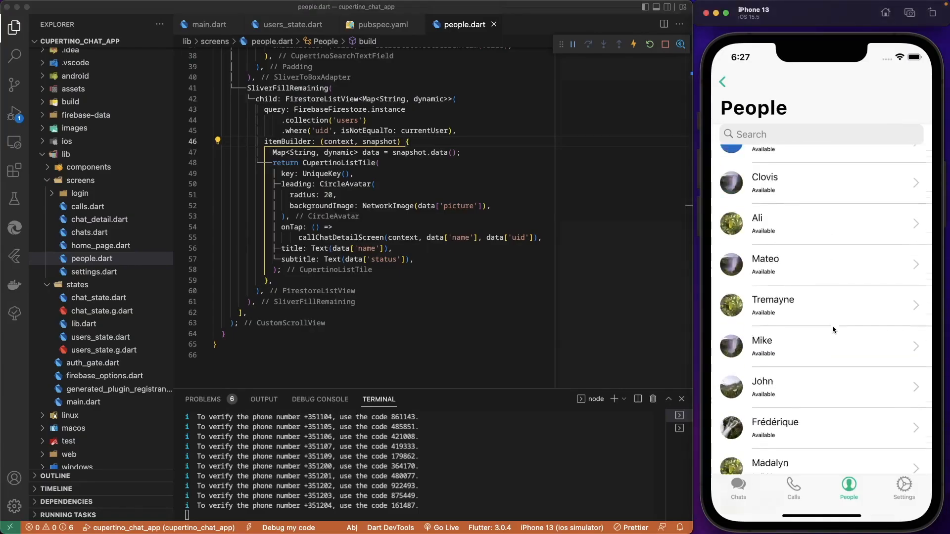
Scroll to the itemBuilder where the current user's entry returns an empty Container()
scroll("down", 3)
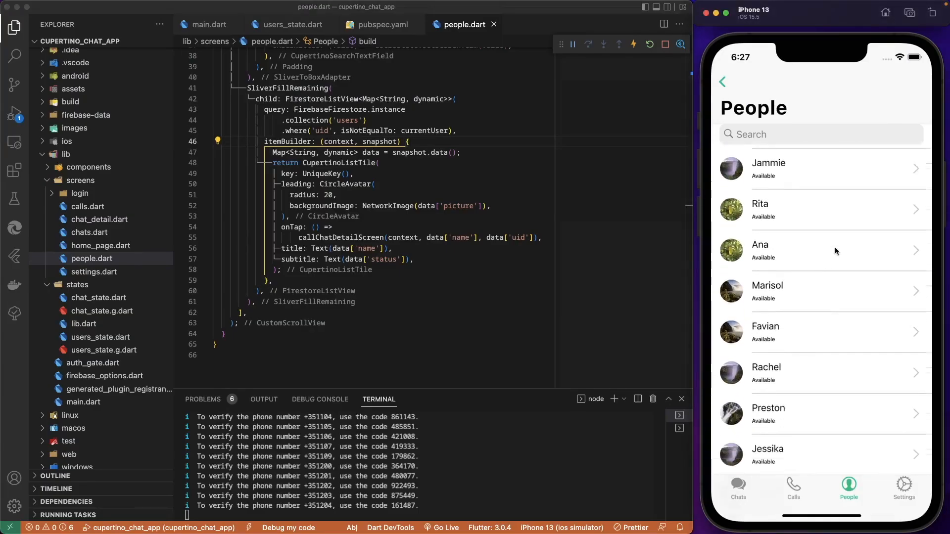
scroll("down", 3)
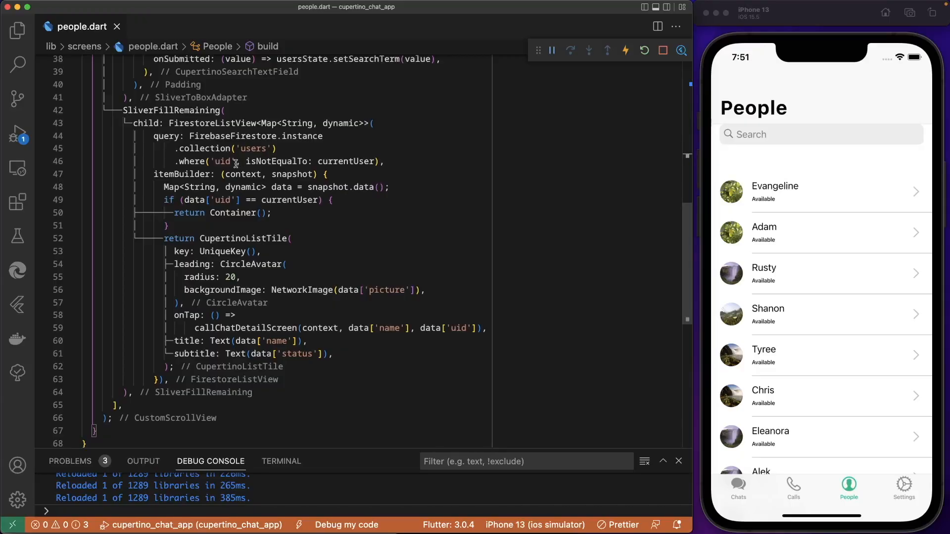
Enter 'Rus' in the simulator's People search field, then clear it
double_click(211, 123)
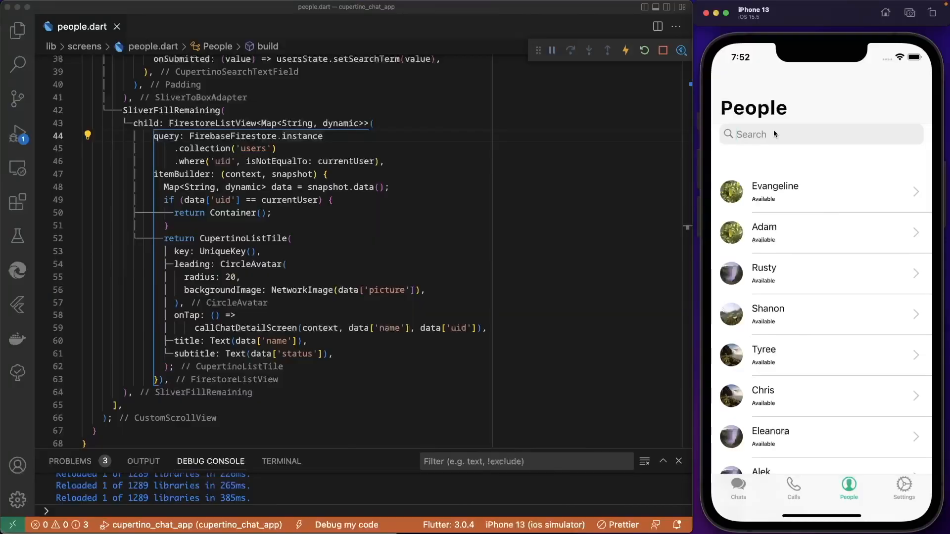
type("Rus")
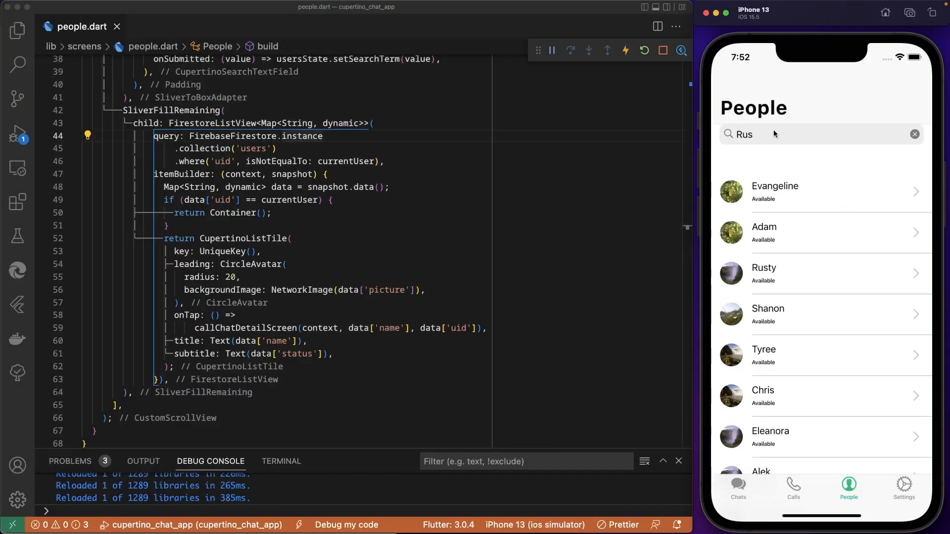
left_click(913, 134)
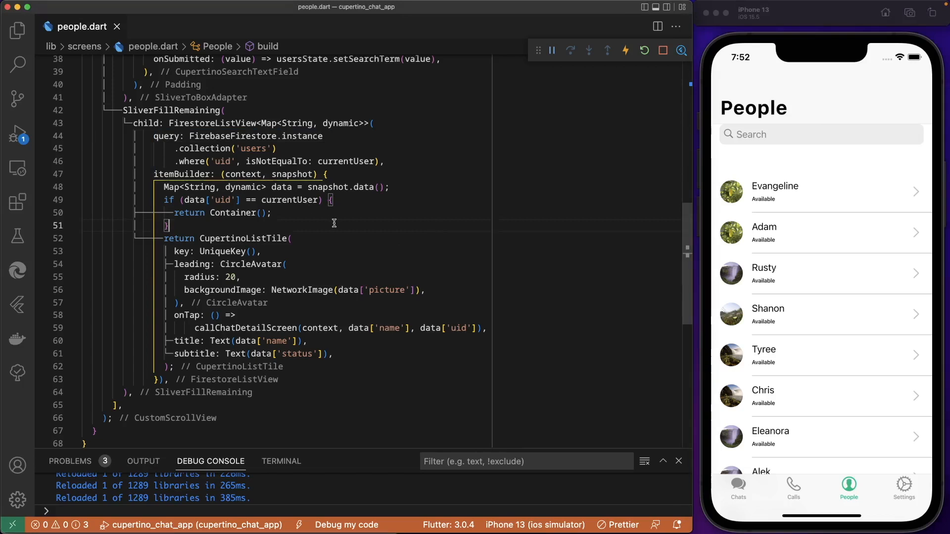
mouse_move(252, 256)
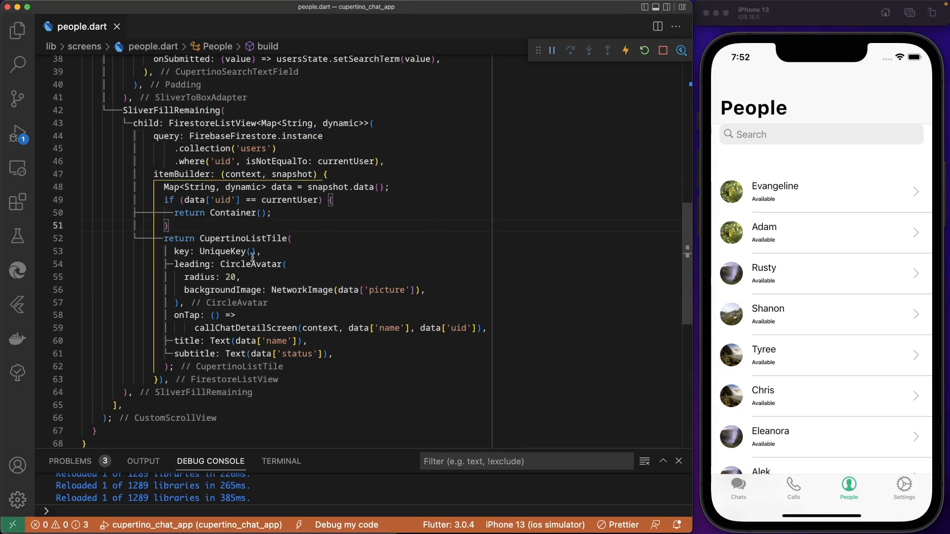
Jump from setSearchTerm to its definition in users_state.dart at searchUser
scroll("up", 3)
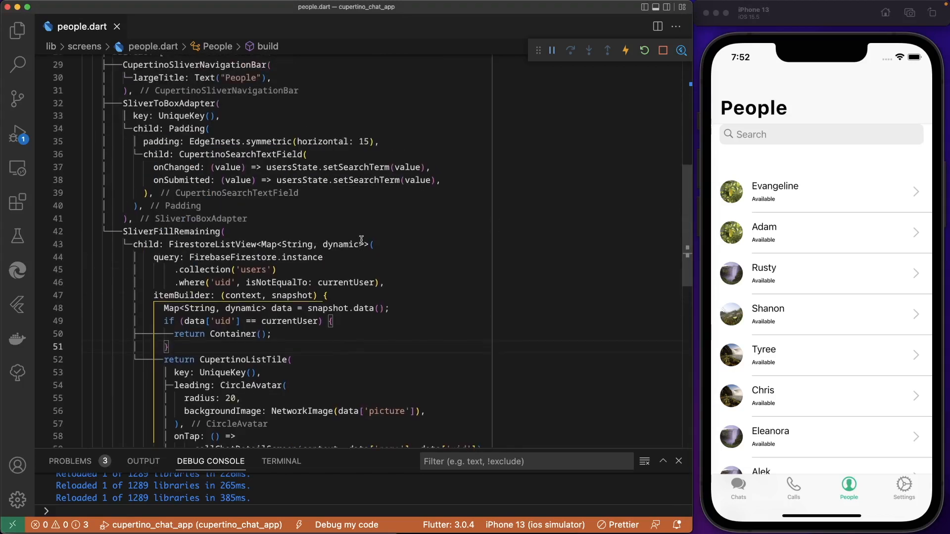
double_click(356, 167)
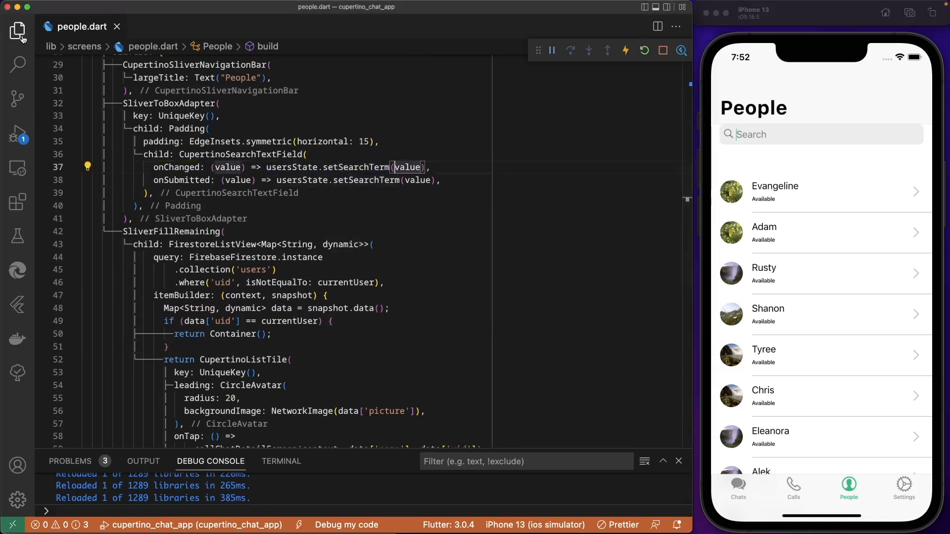
left_click(184, 26)
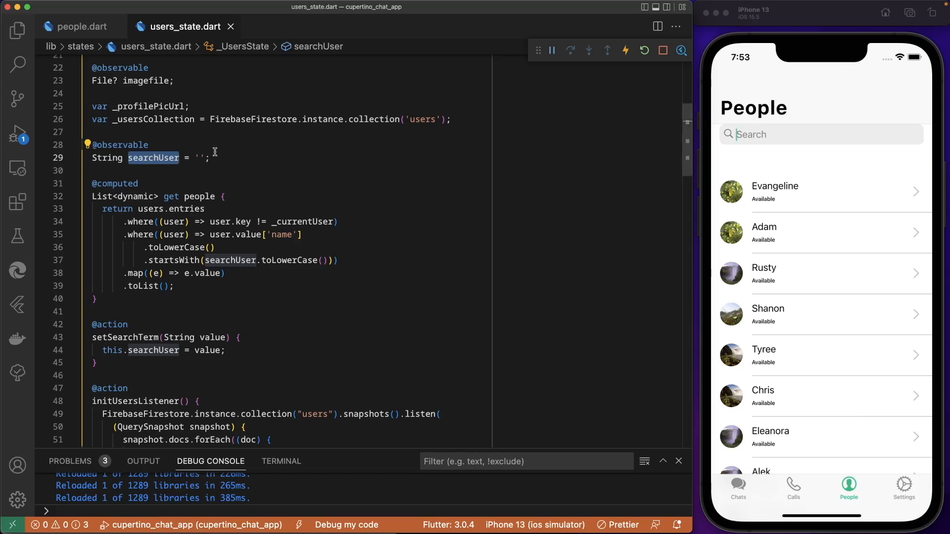
mouse_move(145, 157)
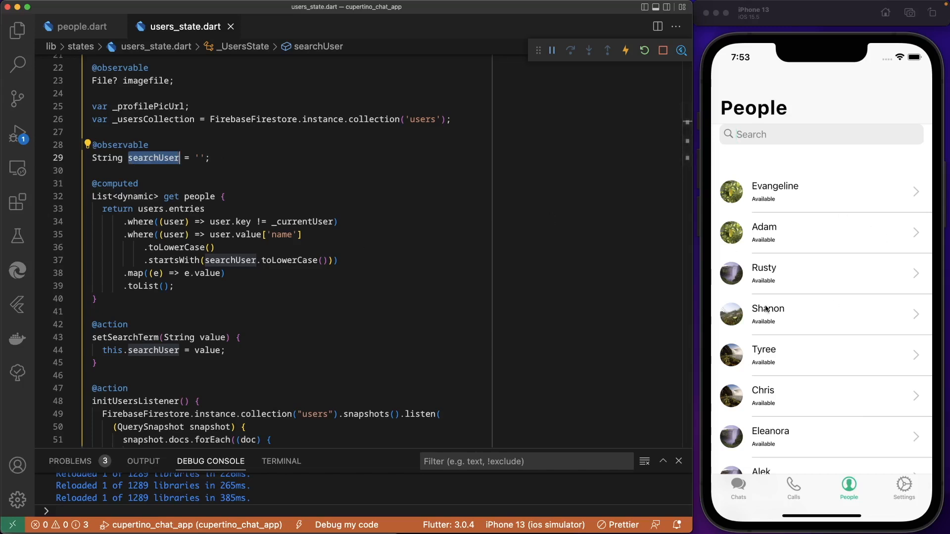
mouse_move(532, 219)
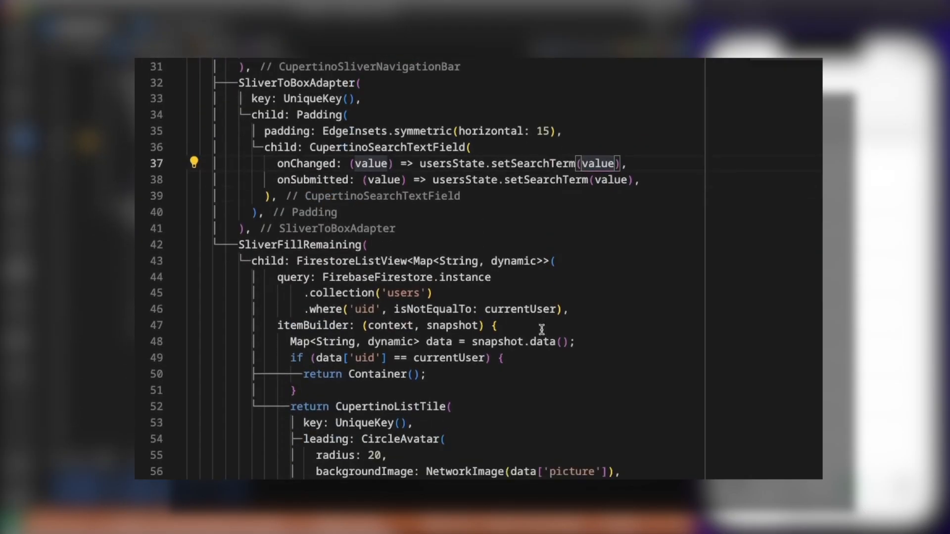
Replace the uid filter with name filters between searchUser and searchUser + '\uf7ff'
key("Enter")
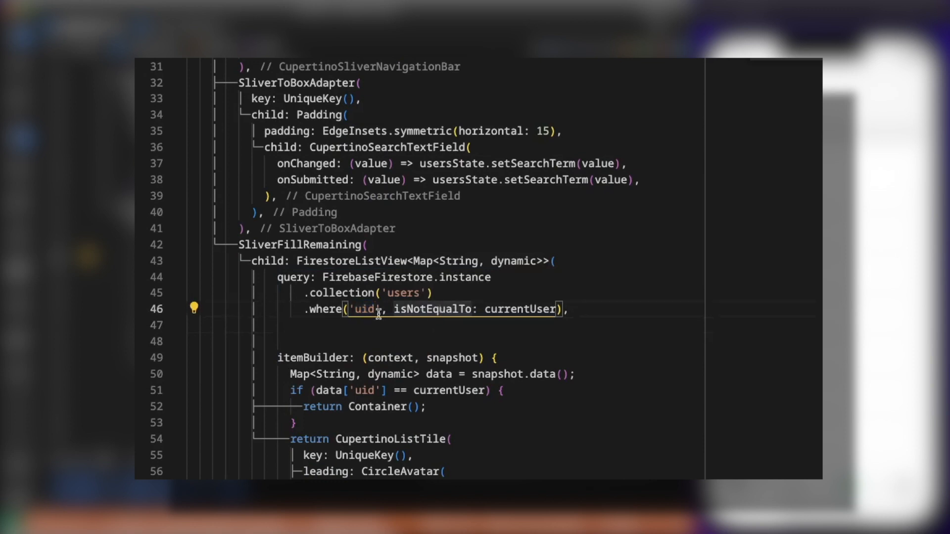
double_click(364, 308)
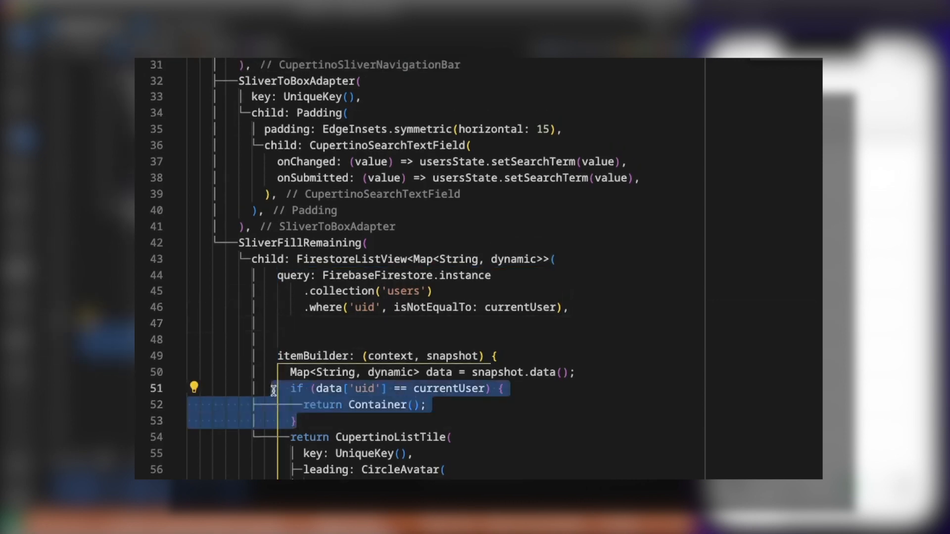
mouse_move(501, 389)
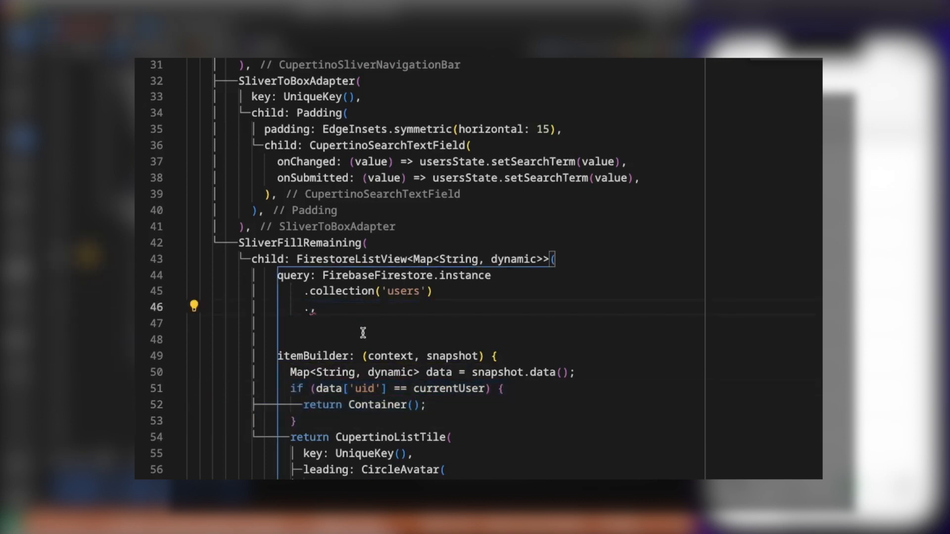
mouse_move(422, 303)
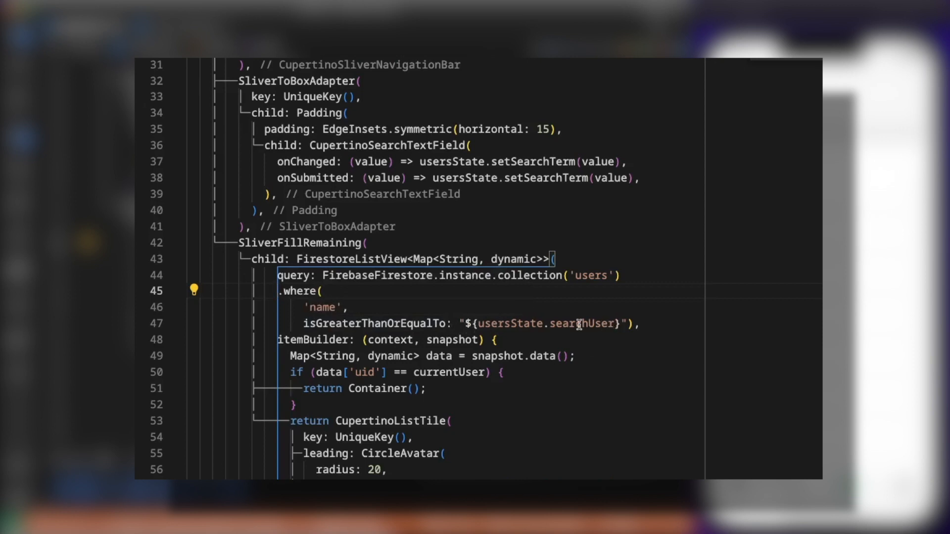
key("enter")
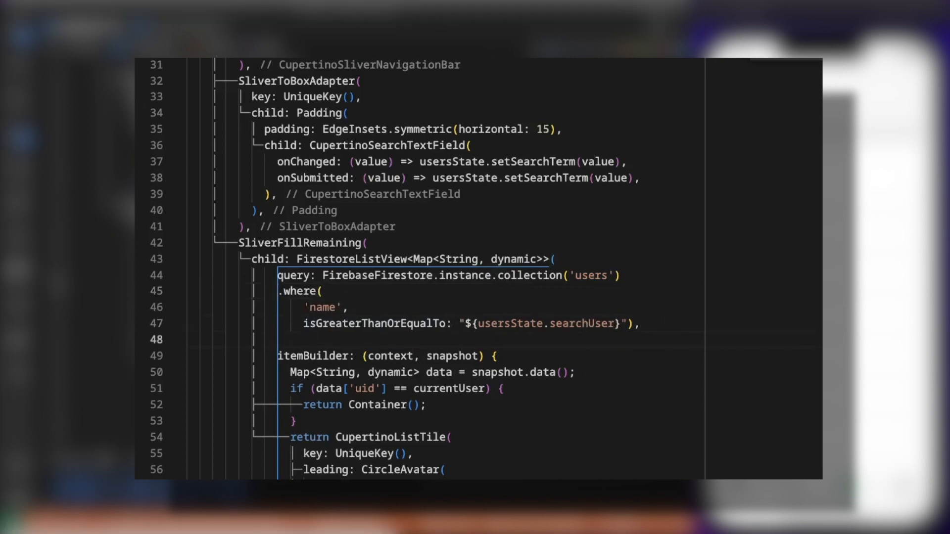
mouse_move(239, 407)
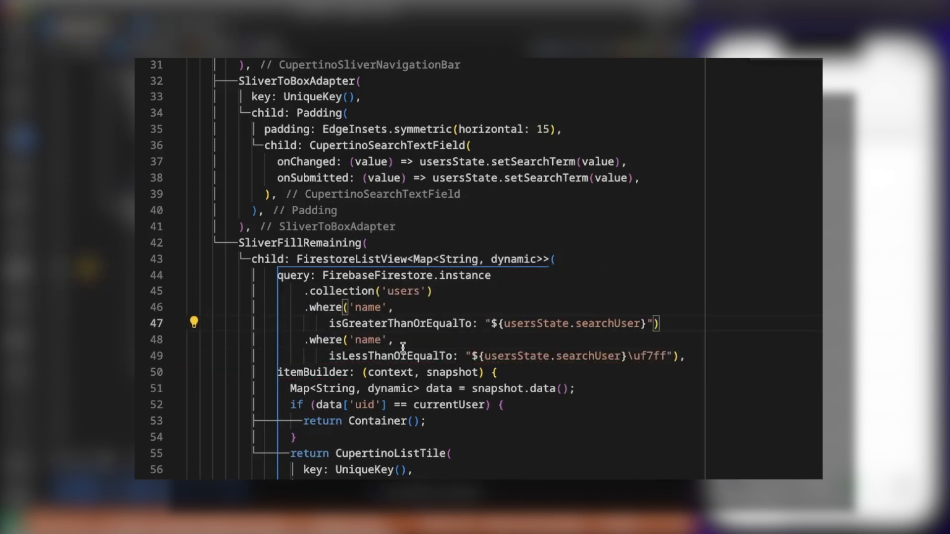
mouse_move(673, 377)
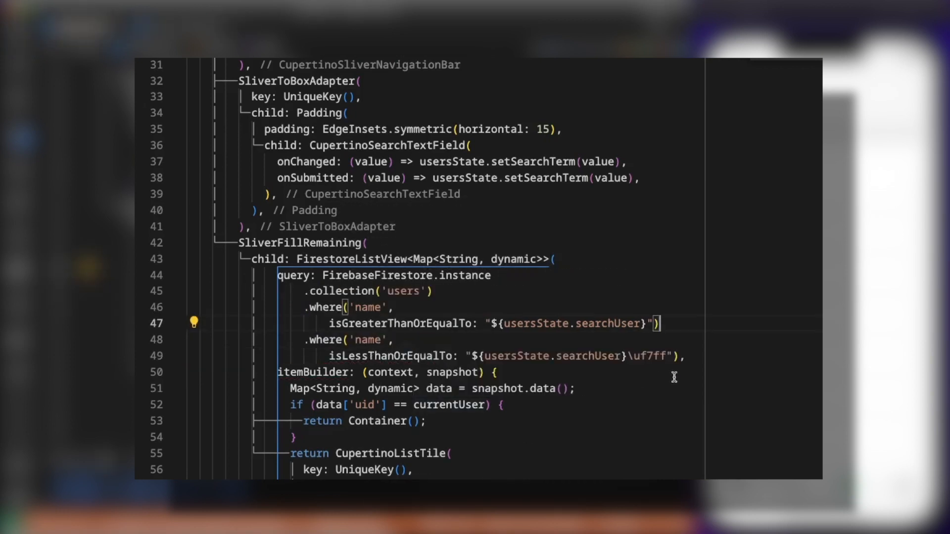
double_click(535, 323)
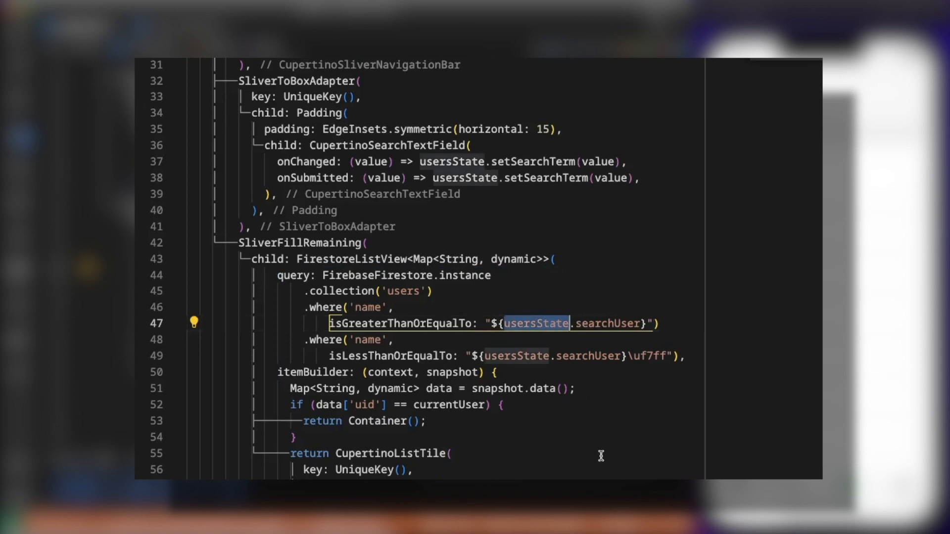
mouse_move(350, 281)
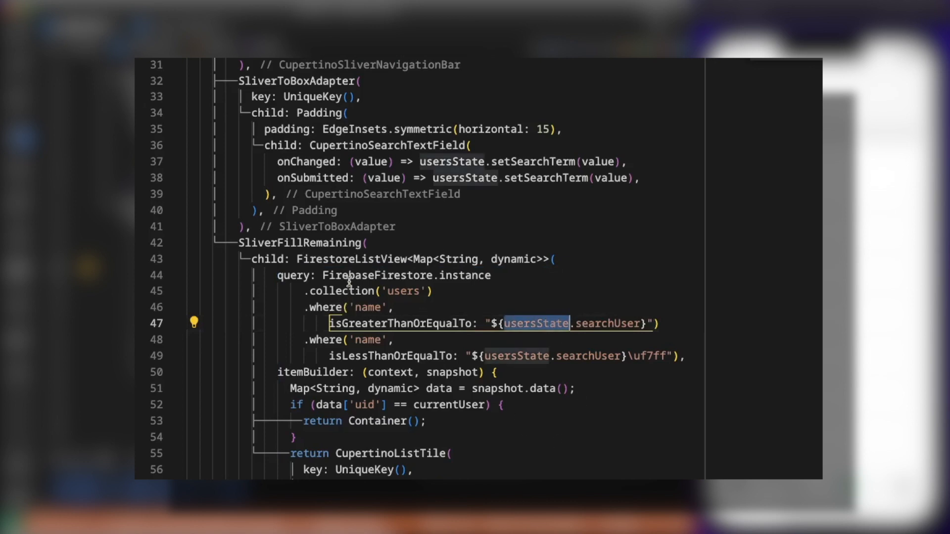
Use the quick fix to wrap FirestoreListView in an Observer
left_click(194, 258)
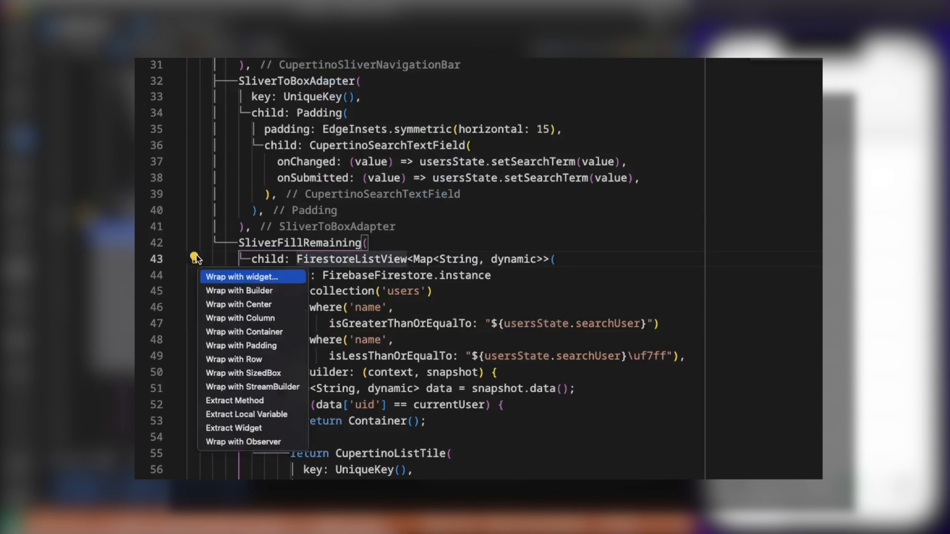
mouse_move(252, 441)
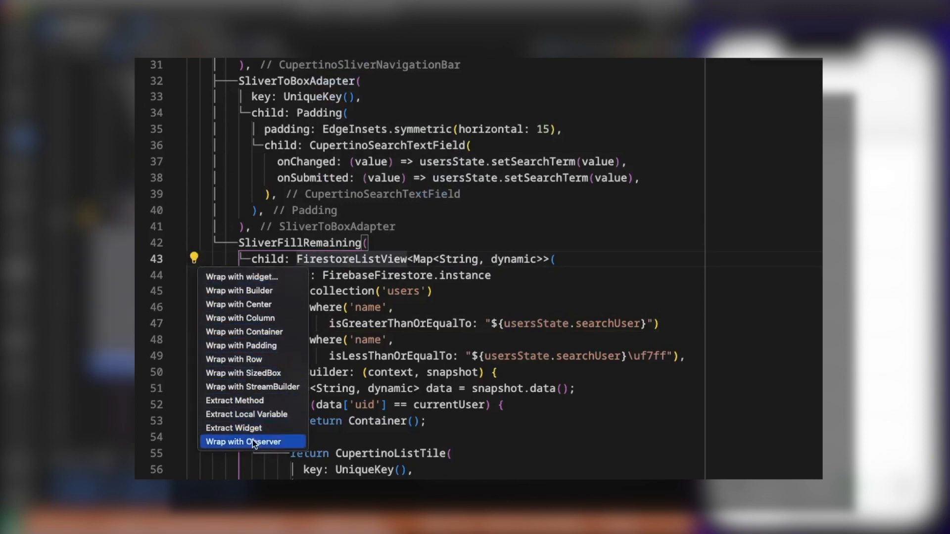
left_click(252, 441)
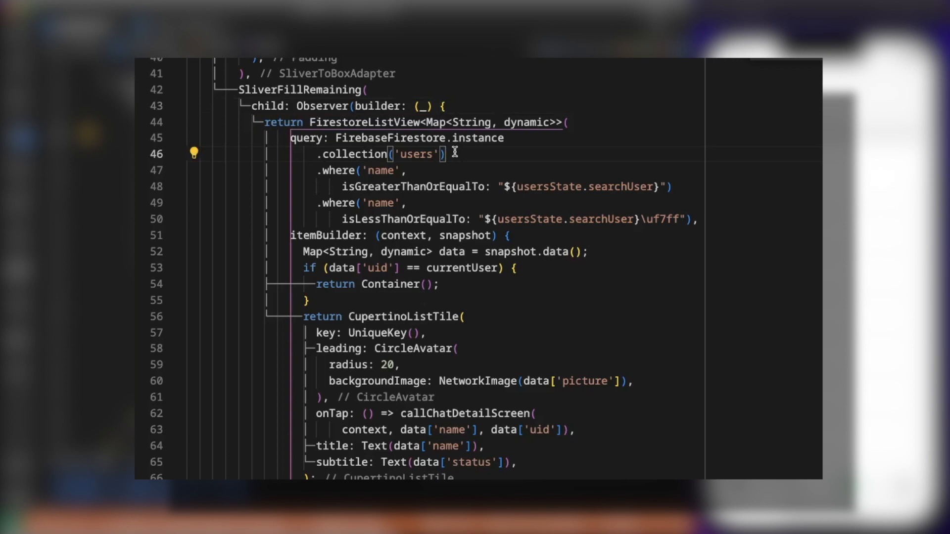
mouse_move(336, 335)
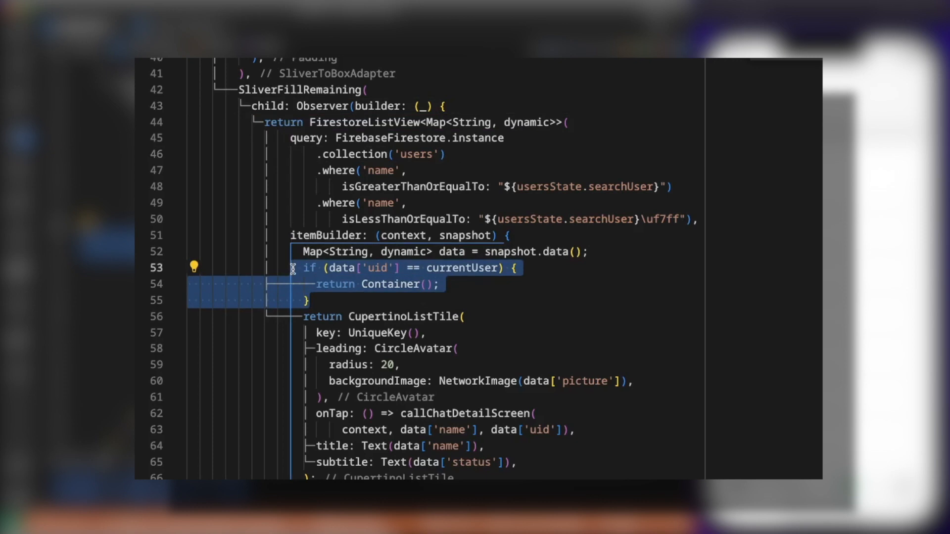
left_click(447, 285)
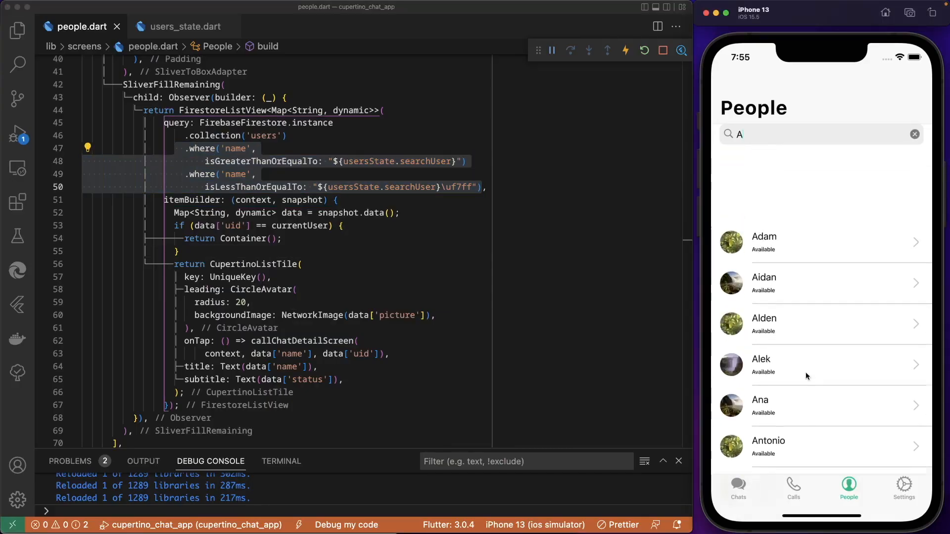
Search 'n' in the simulator, clear it, and scroll the full list
type("nt")
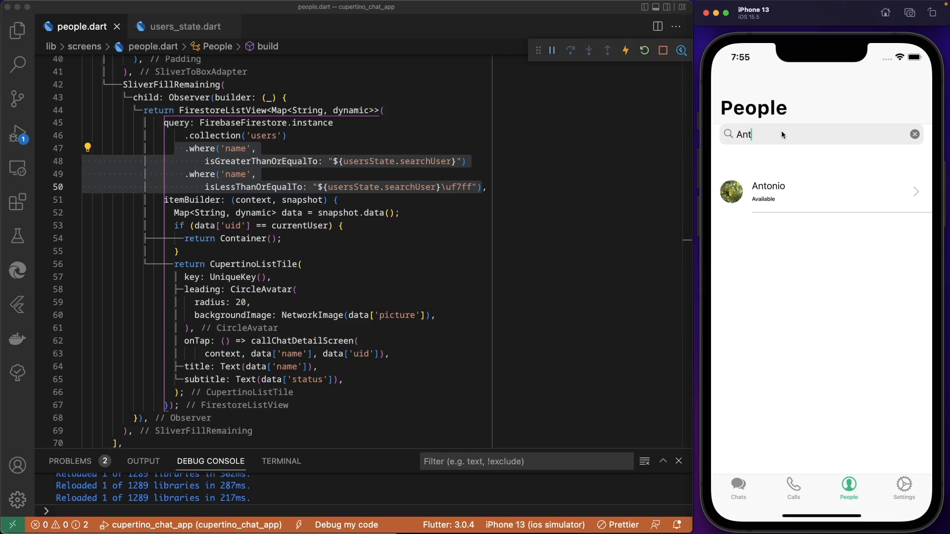
left_click(913, 133)
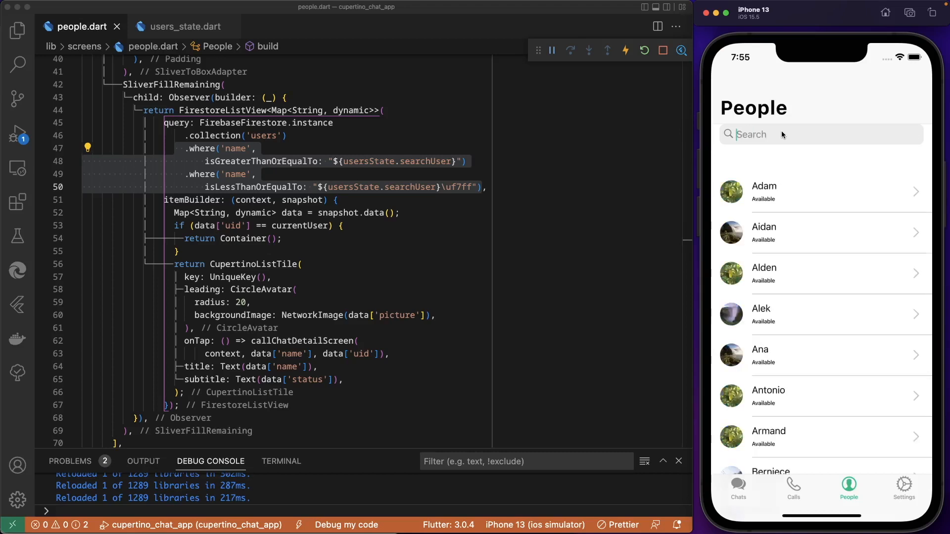
scroll("down", 3)
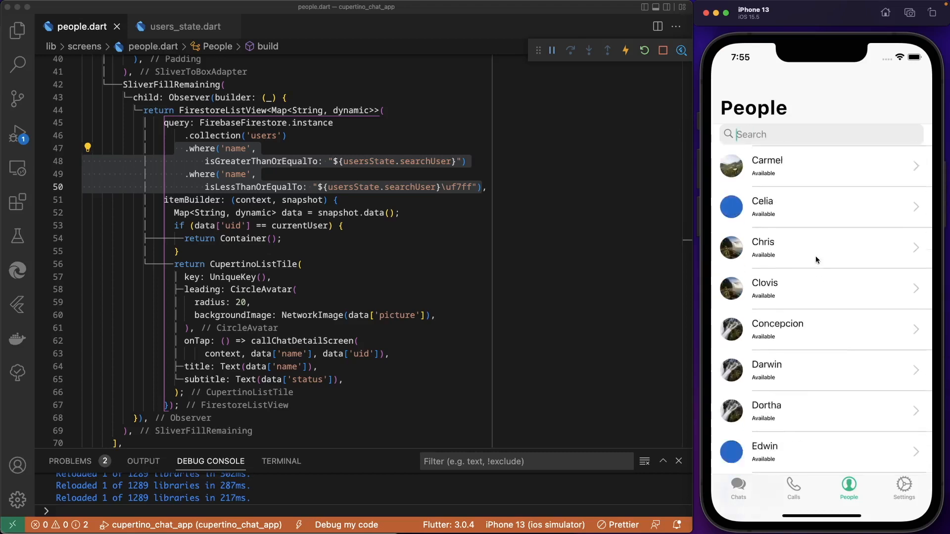
Search 'Ev' to leave only Evan and Evangeline, then clear the search
type("E")
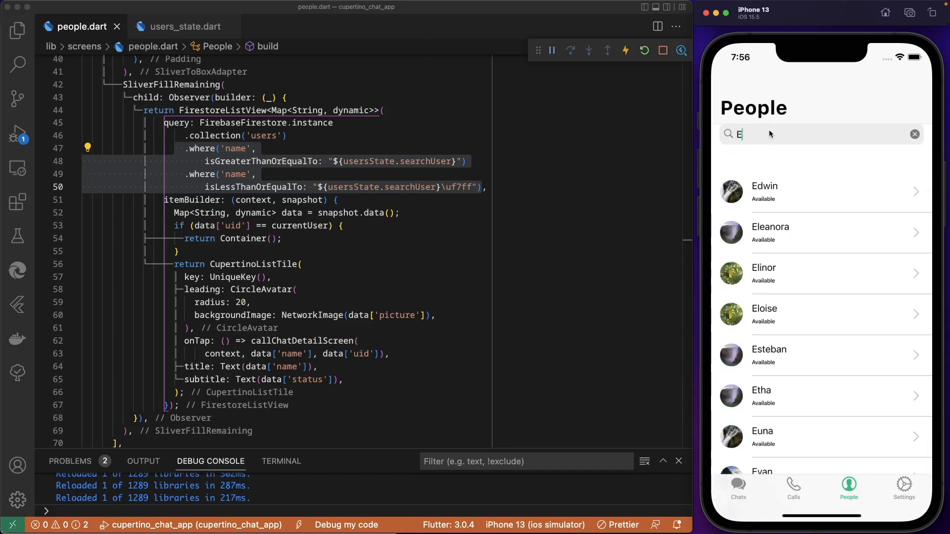
scroll("up", 3)
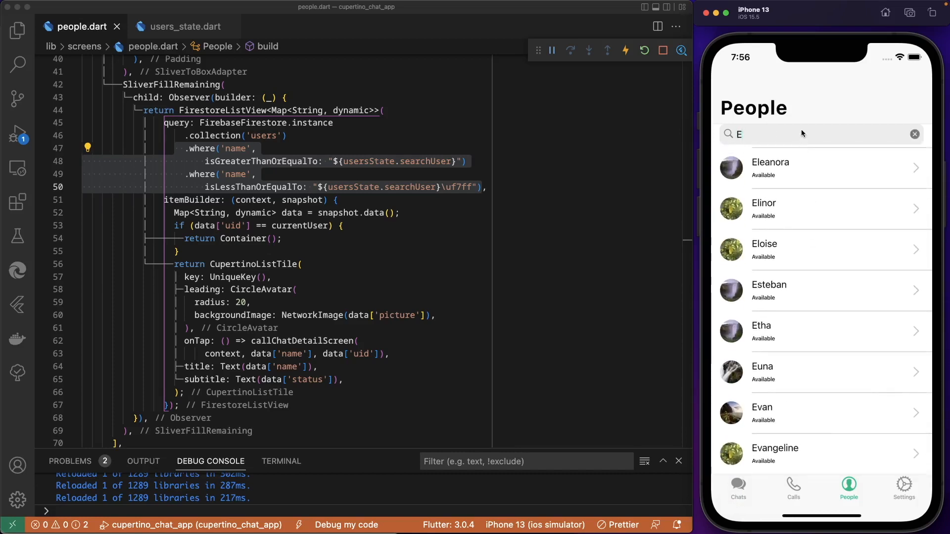
type("v")
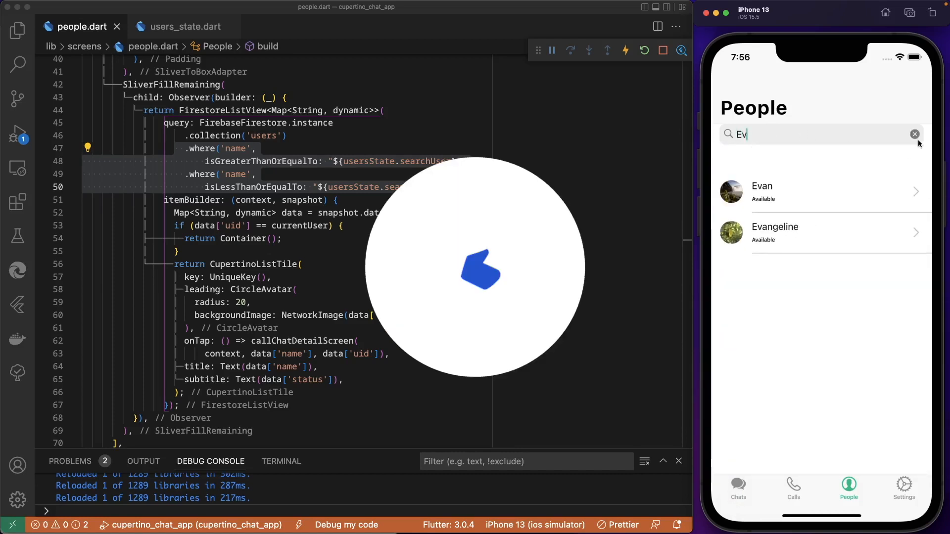
left_click(914, 133)
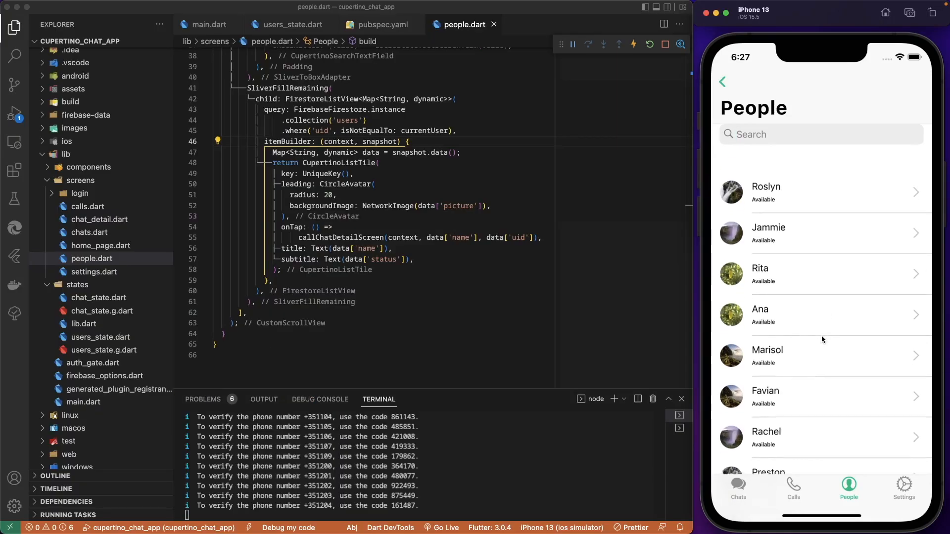
Switch the simulator to the Calls tab, then to the empty Chats screen
left_click(793, 487)
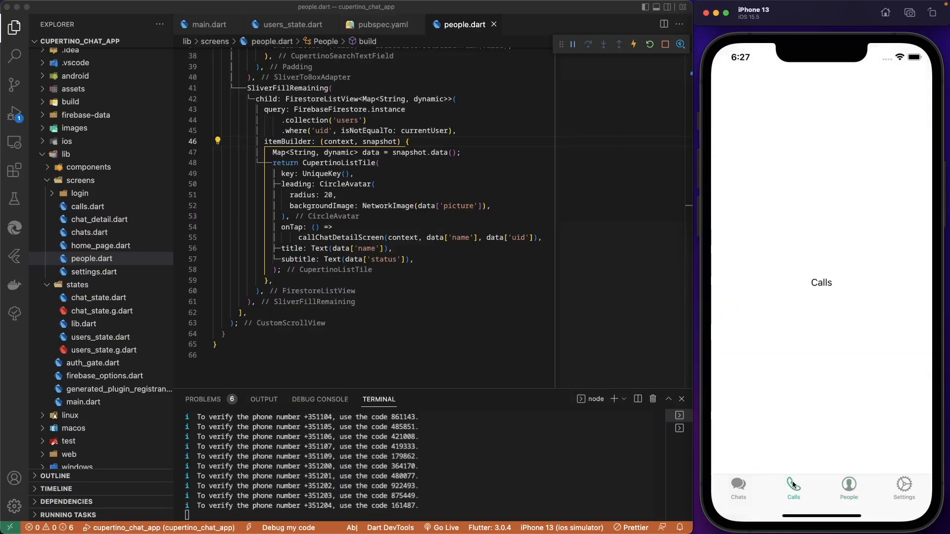
left_click(736, 487)
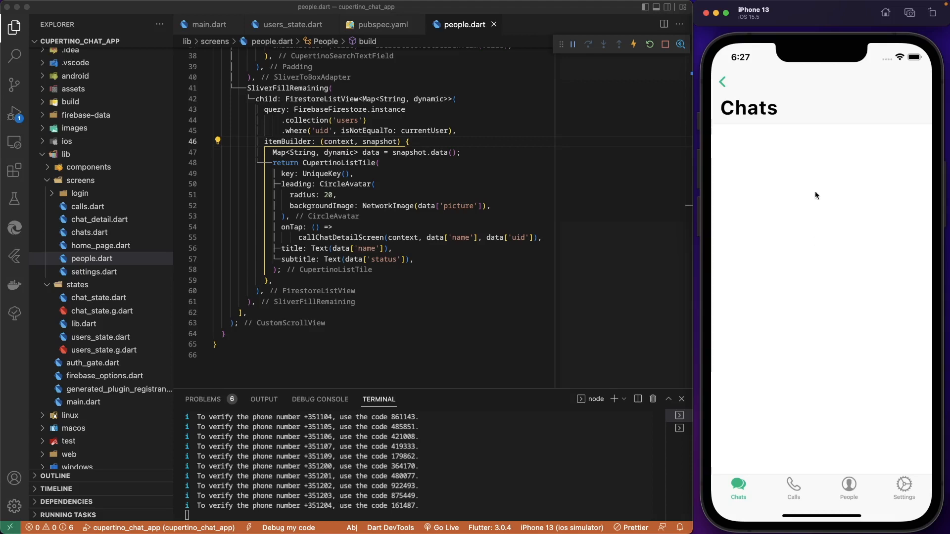
mouse_move(821, 297)
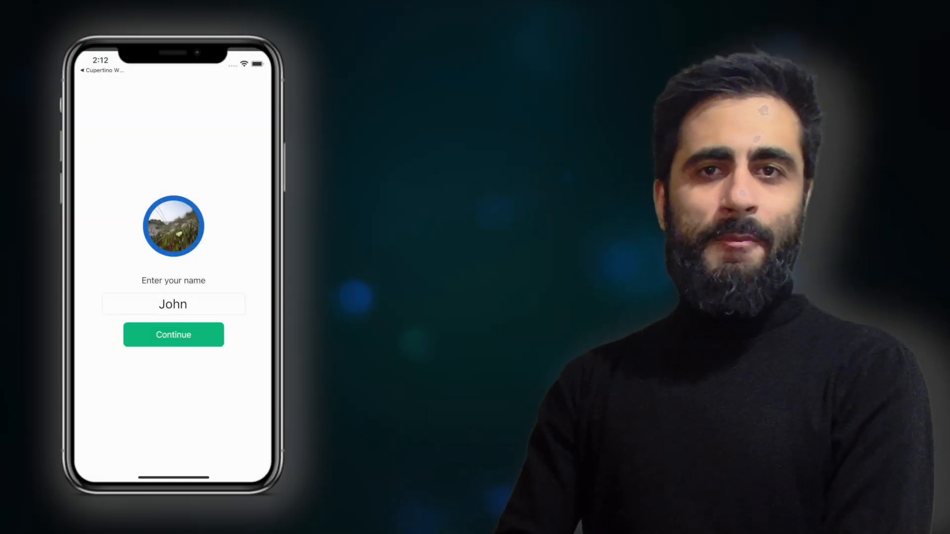
left_click(173, 226)
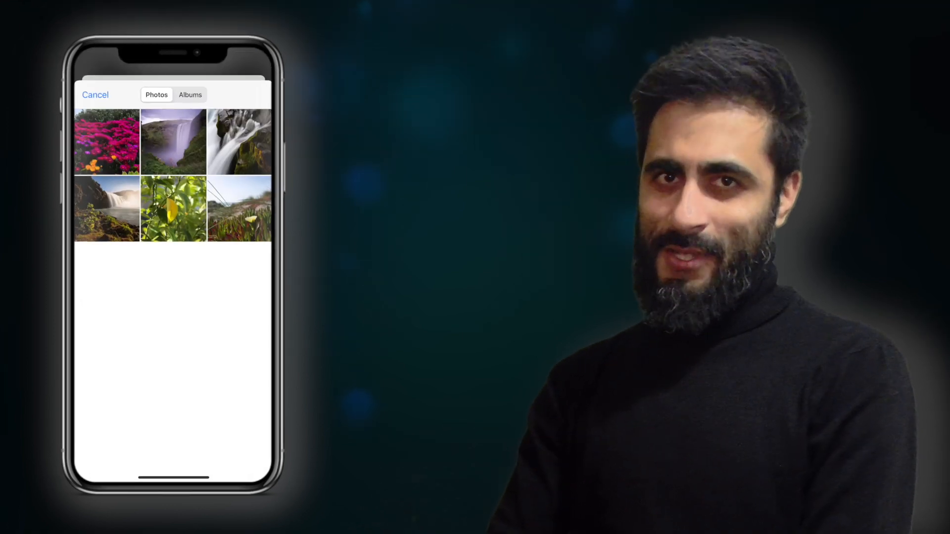